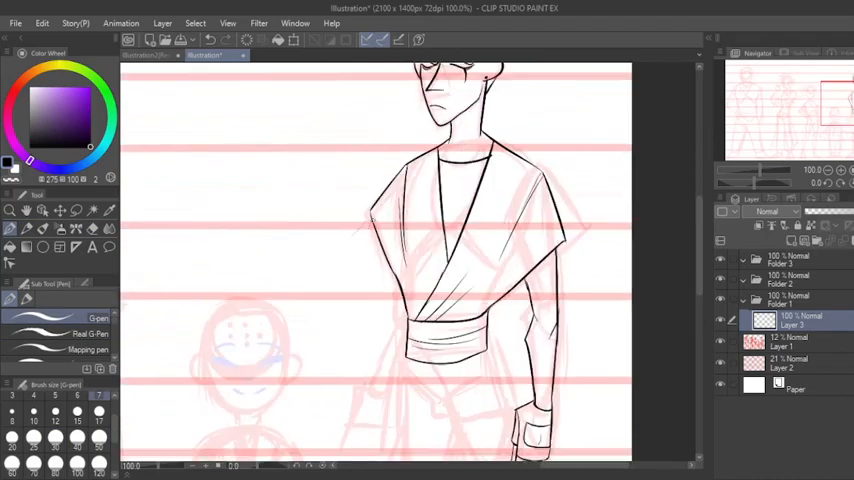
# Step: Scroll down the canvas to the robed monk's red sketch before inking
pyautogui.scroll(-3)
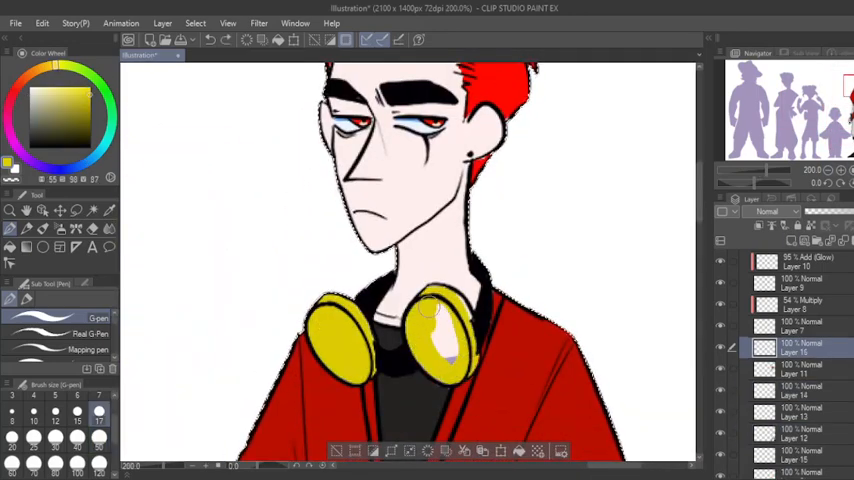
# Step: Drag the view across to the colored red-haired character with yellow headphones
pyautogui.moveTo(320, 320); pyautogui.dragTo(440, 350)
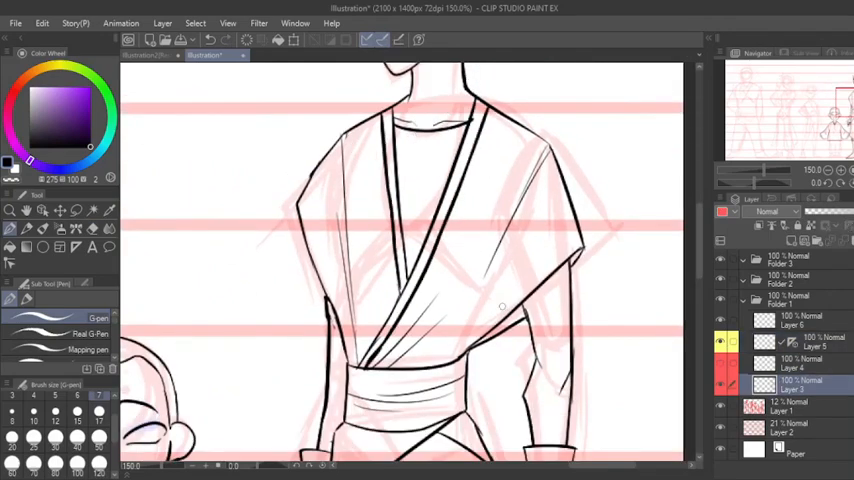
# Step: Scroll down to the bald monk's tunic and face area for inking and eye reshaping
pyautogui.scroll(-3)
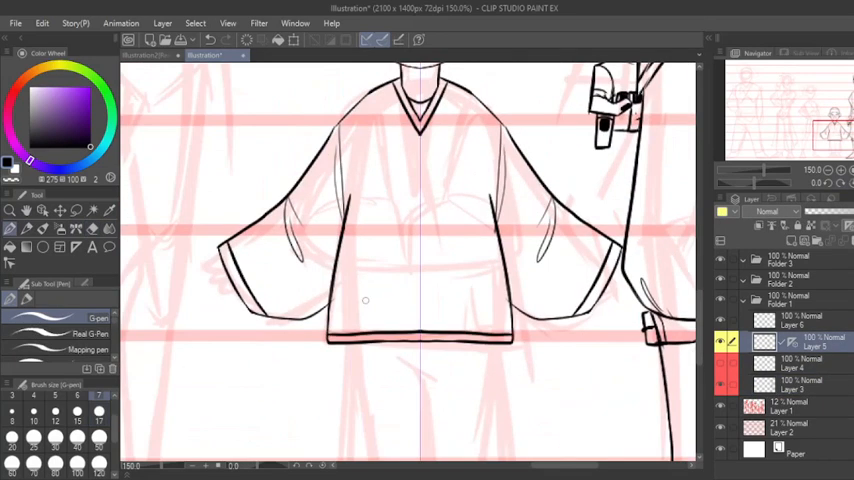
pyautogui.scroll(-3)
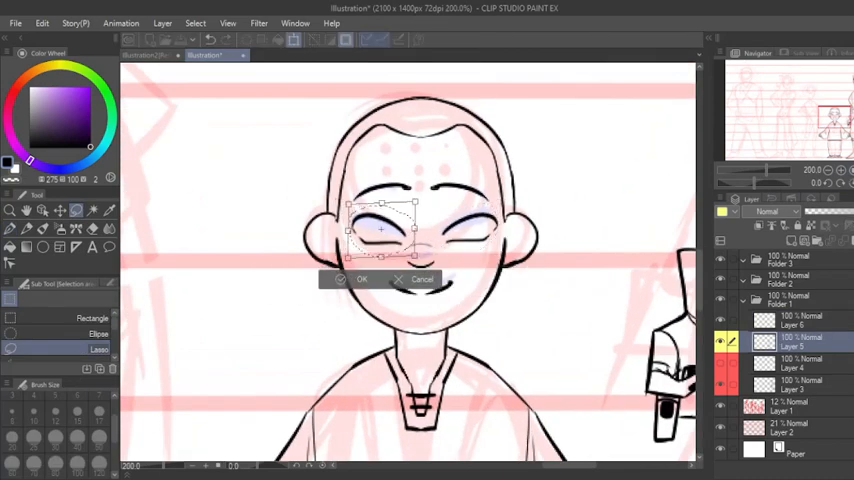
# Step: Confirm the scaled eyes with OK on the transform
pyautogui.click(360, 278)
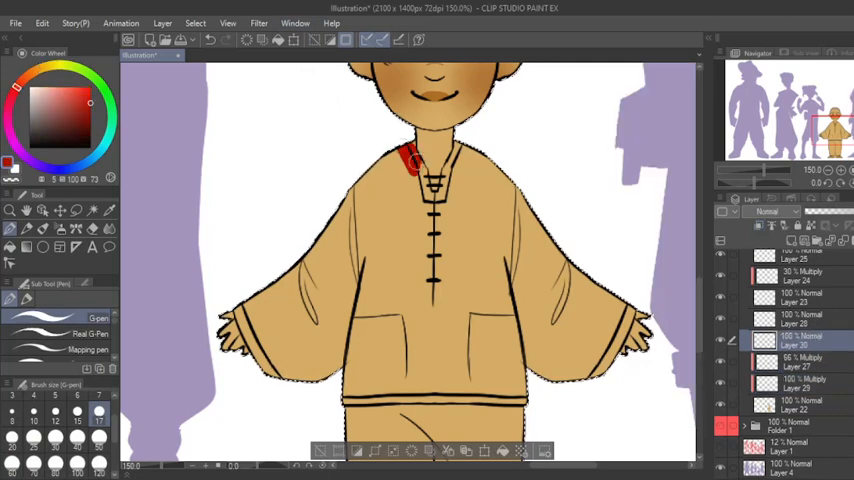
pyautogui.moveTo(410, 160); pyautogui.dragTo(320, 360)
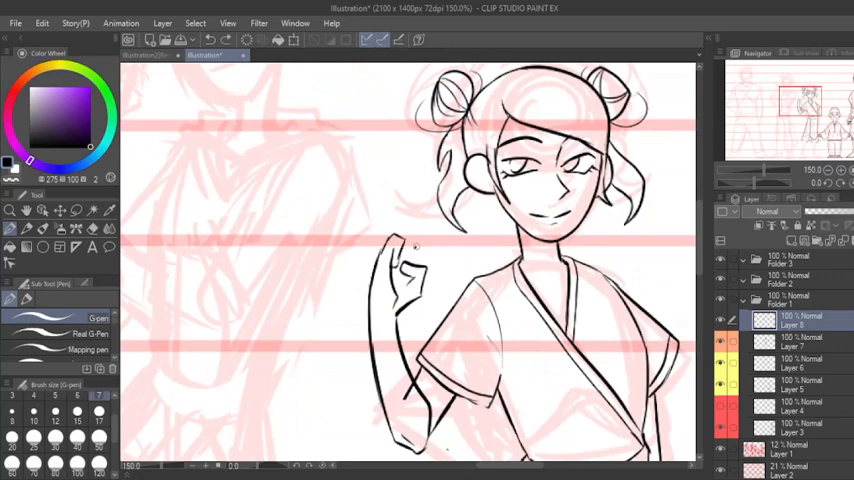
# Step: Ink a stroke down the girl's robe and scroll to the sash and hanging panels
pyautogui.moveTo(400, 250); pyautogui.dragTo(380, 360)
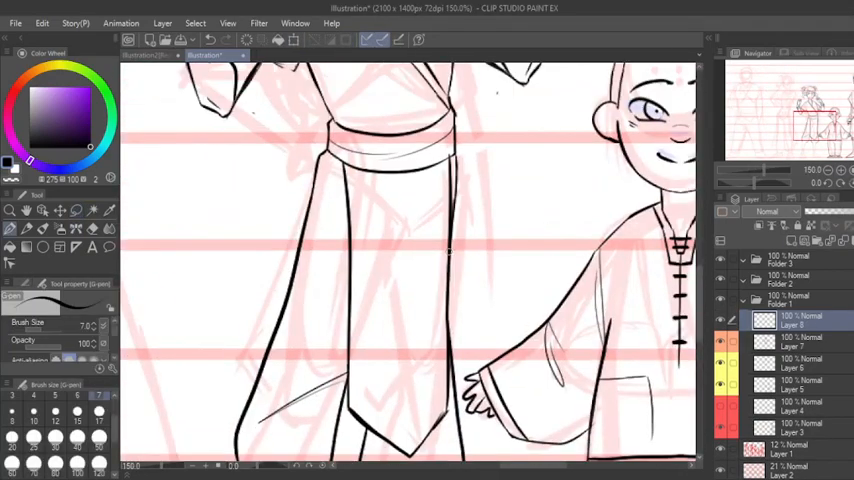
pyautogui.scroll(-3)
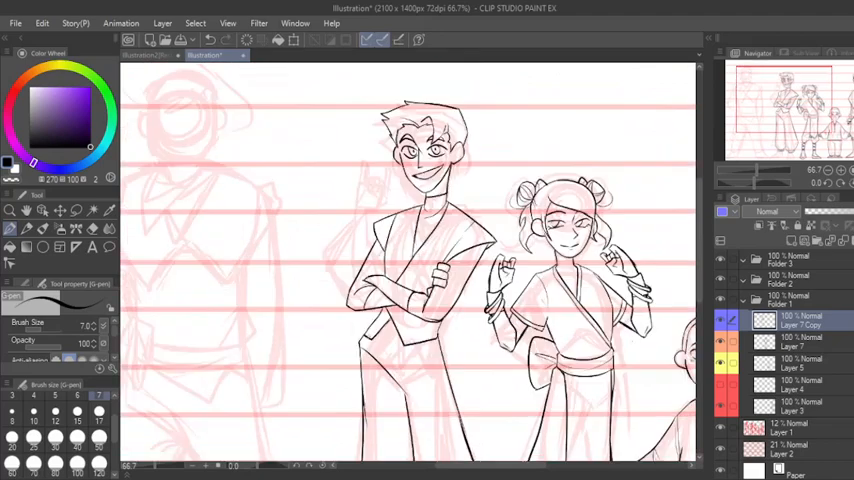
# Step: Scroll down to the character left of the tall monk to ink its sleeves
pyautogui.scroll(-3)
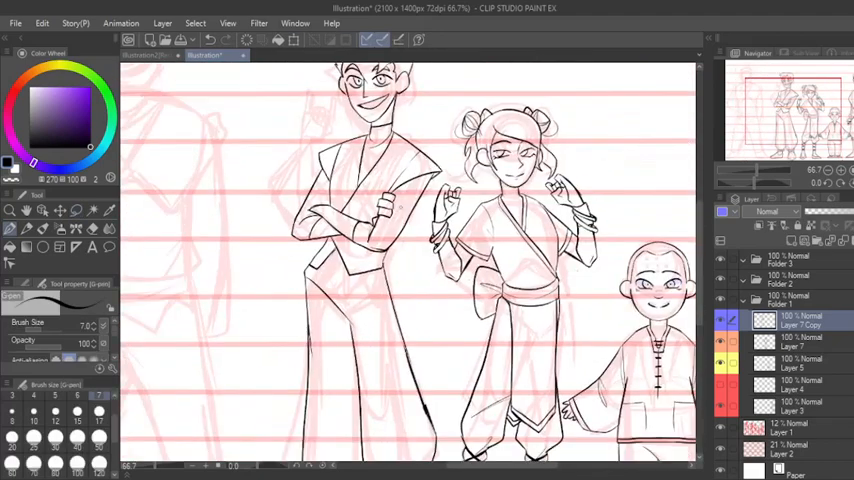
pyautogui.scroll(-3)
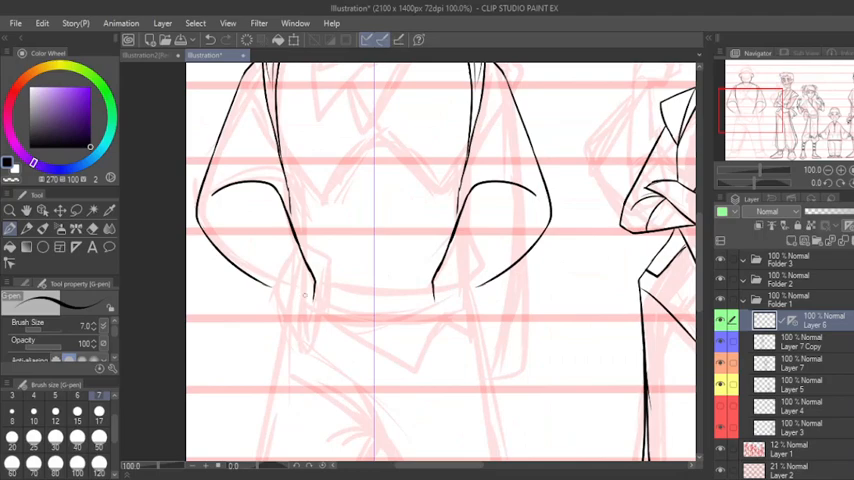
# Step: Ink a stroke for the trousers and scroll down toward the boots
pyautogui.moveTo(270, 290); pyautogui.dragTo(310, 350)
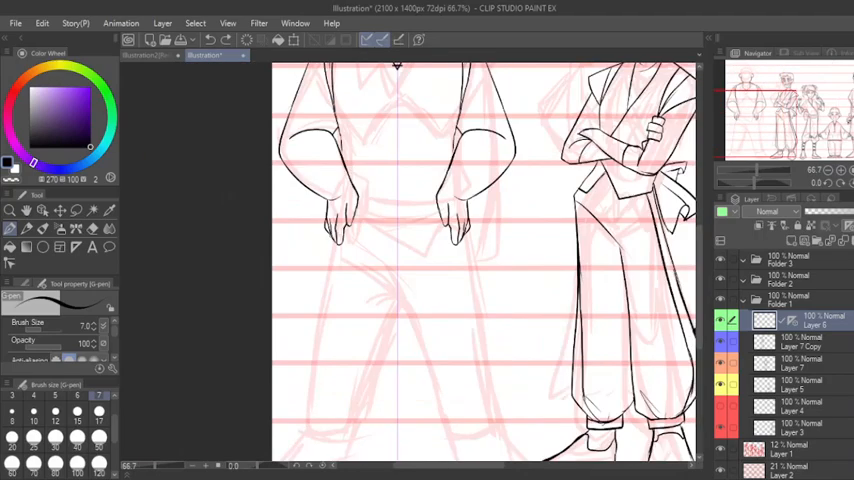
pyautogui.scroll(-3)
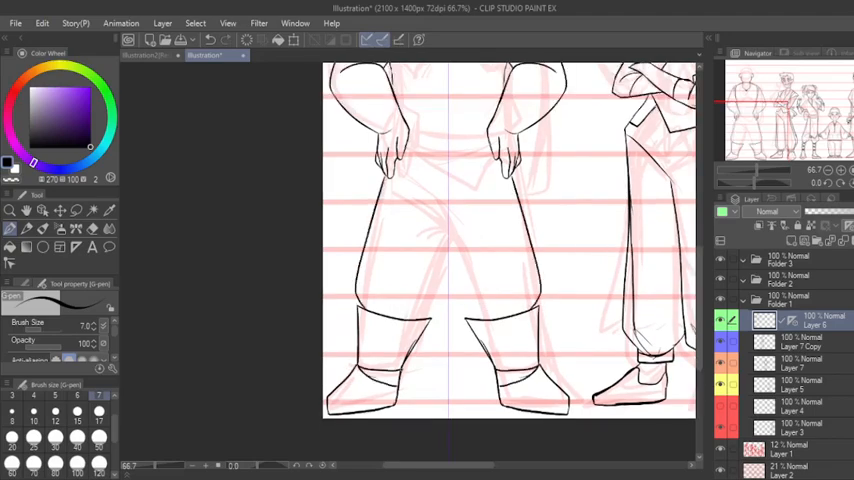